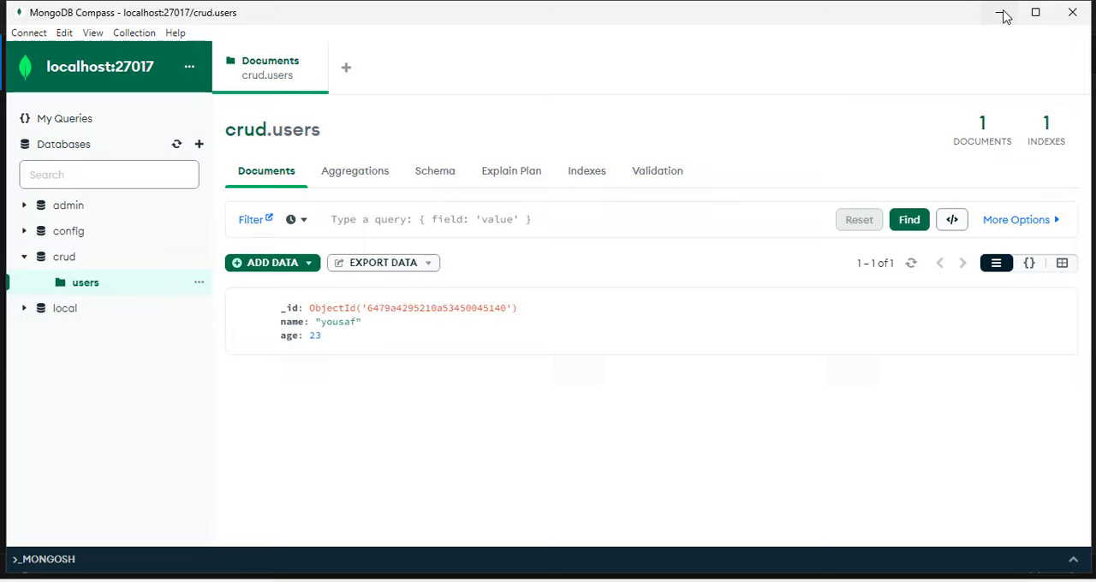
Step: Minimize MongoDB Compass after viewing the crud.users document to reveal VS Code
click(1007, 13)
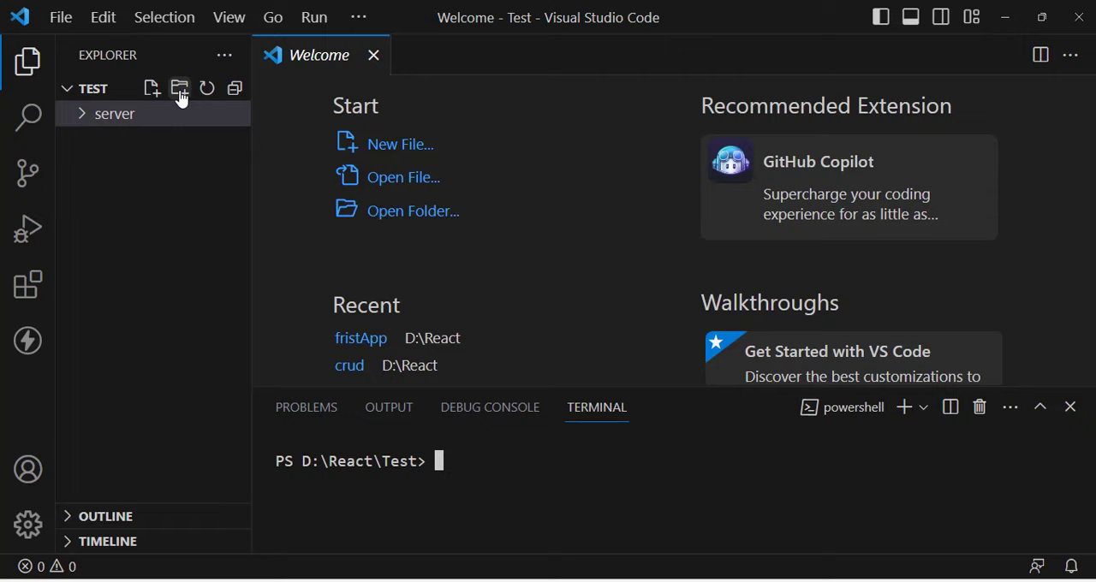
Step: Initialize the server package with npm init and install express and mongoose
text(npm install e)
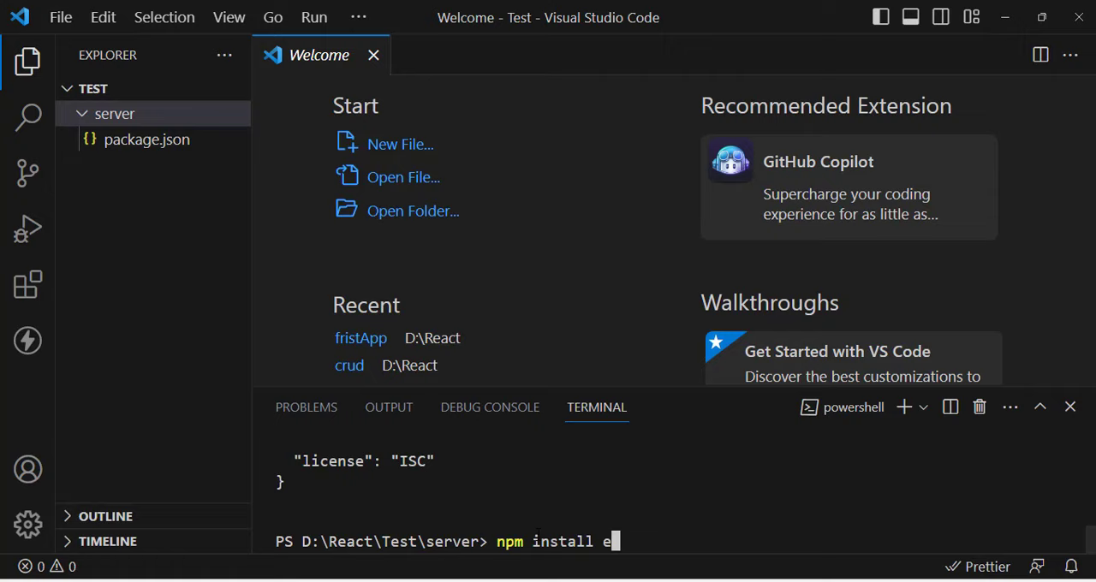
text(xpress mongoose)
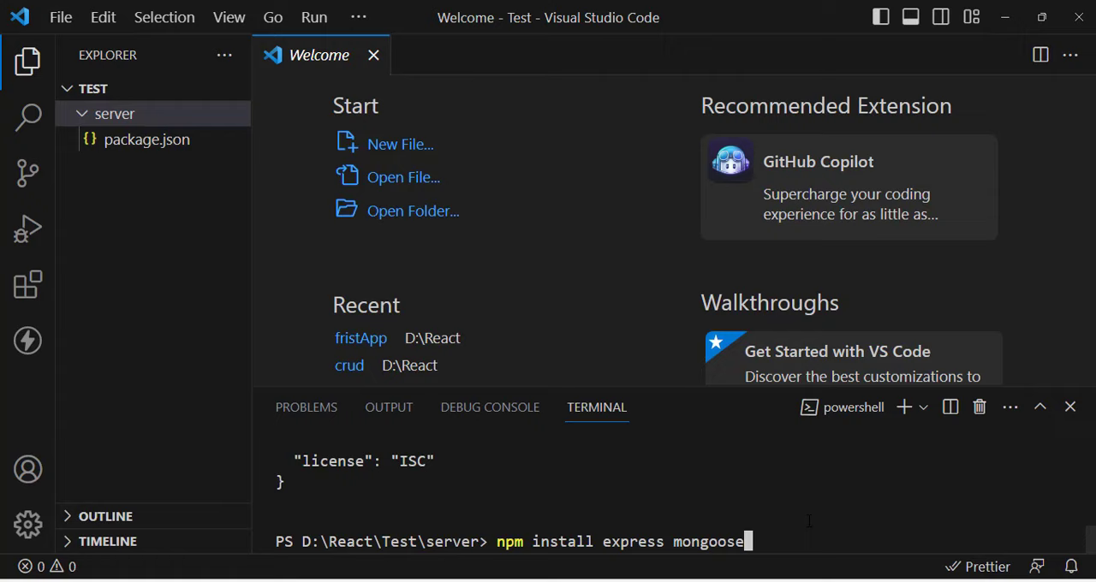
key(Return)
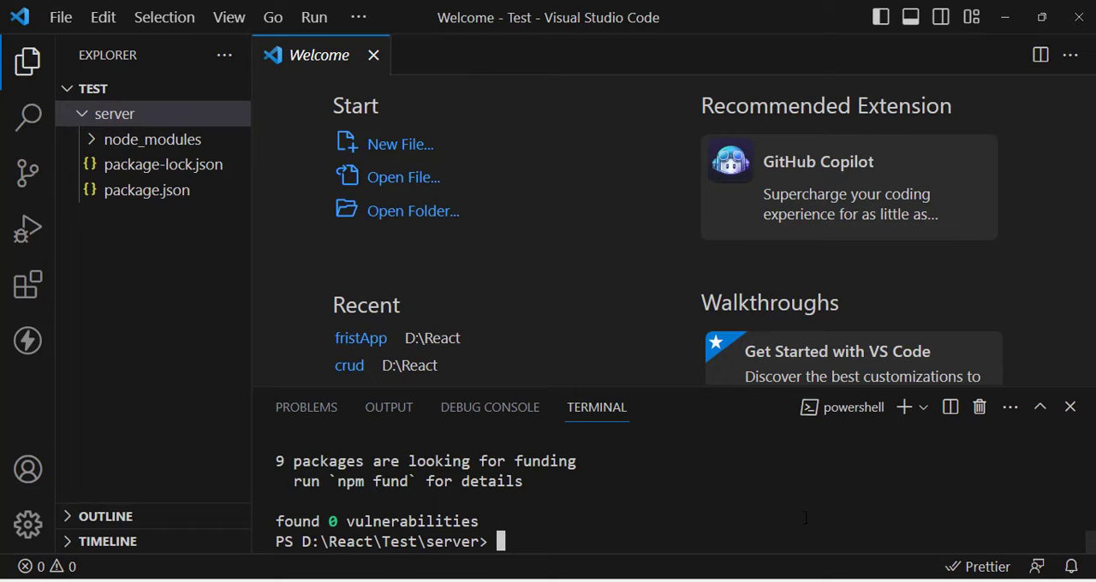
Step: Create index.js requiring express and mongoose with an empty mongoose.connect('') call
click(151, 87)
text(const e)
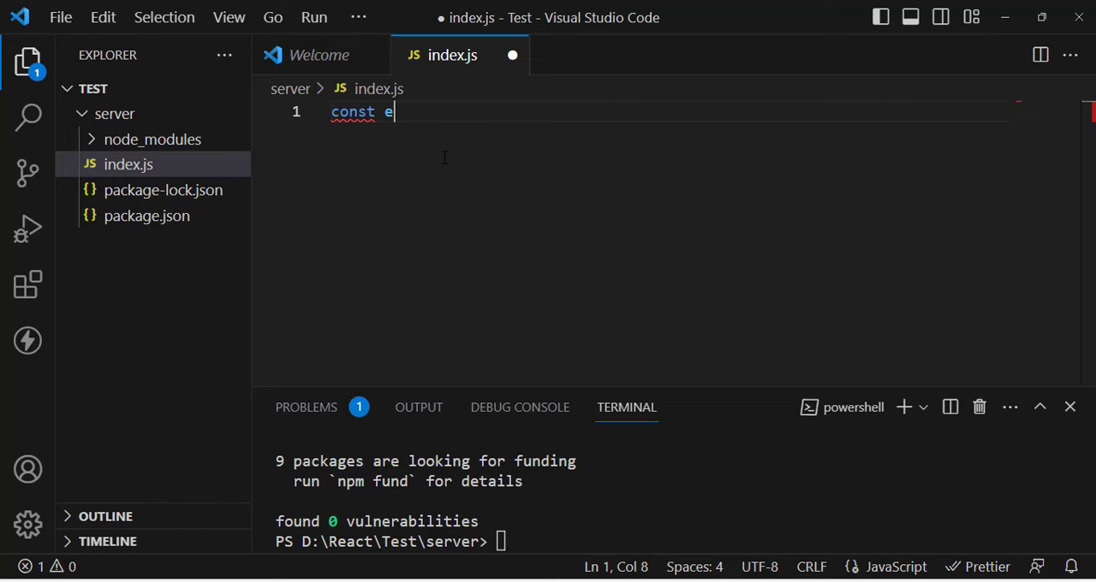
text(xpress = require('express'))
text(const app = express()
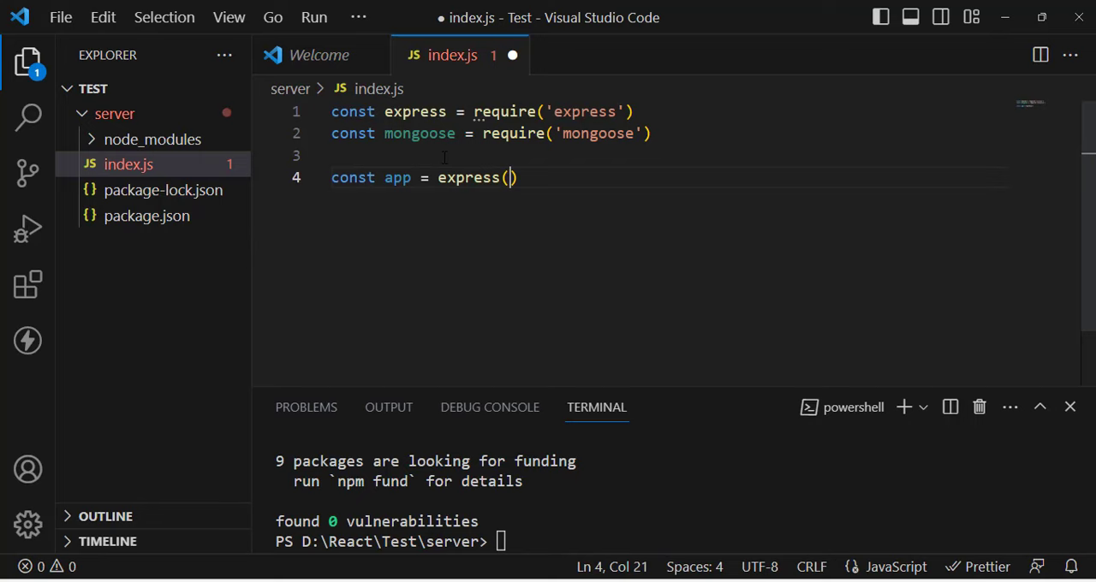
text(mongoose.connect(')
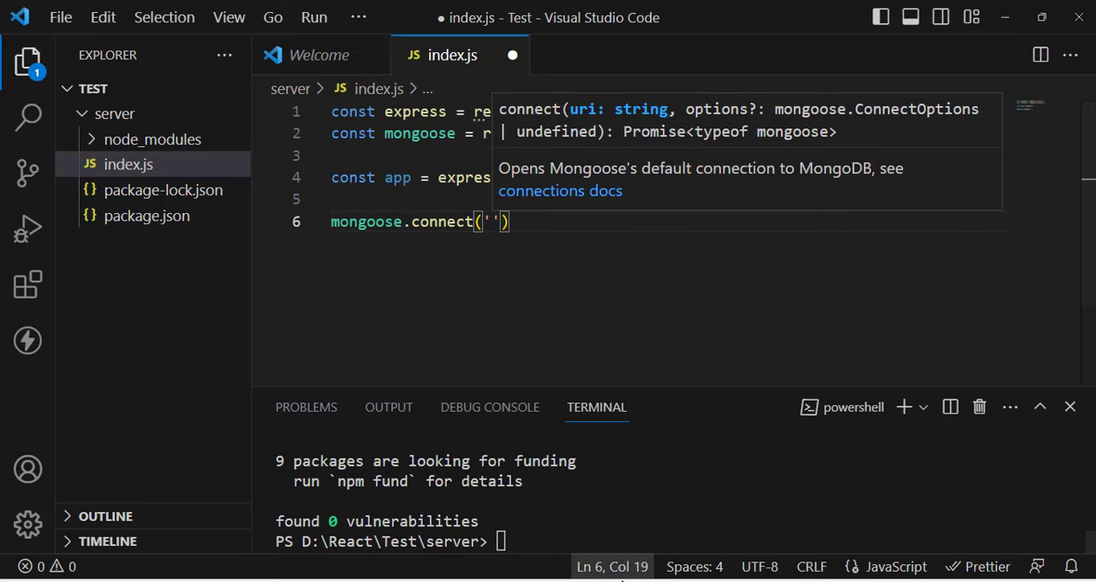
key(Escape)
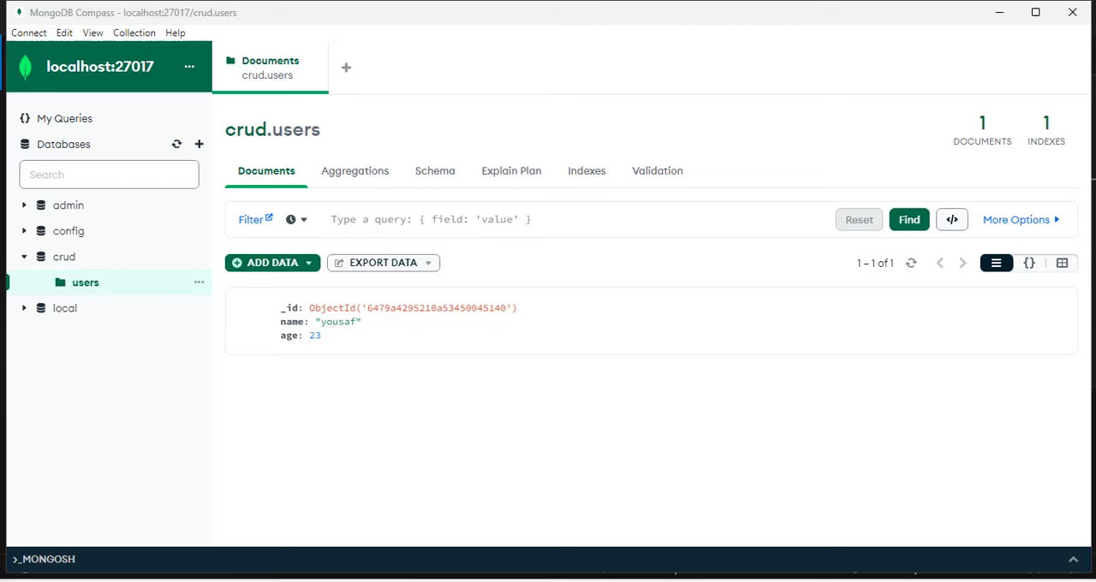
mouse_move(77, 261)
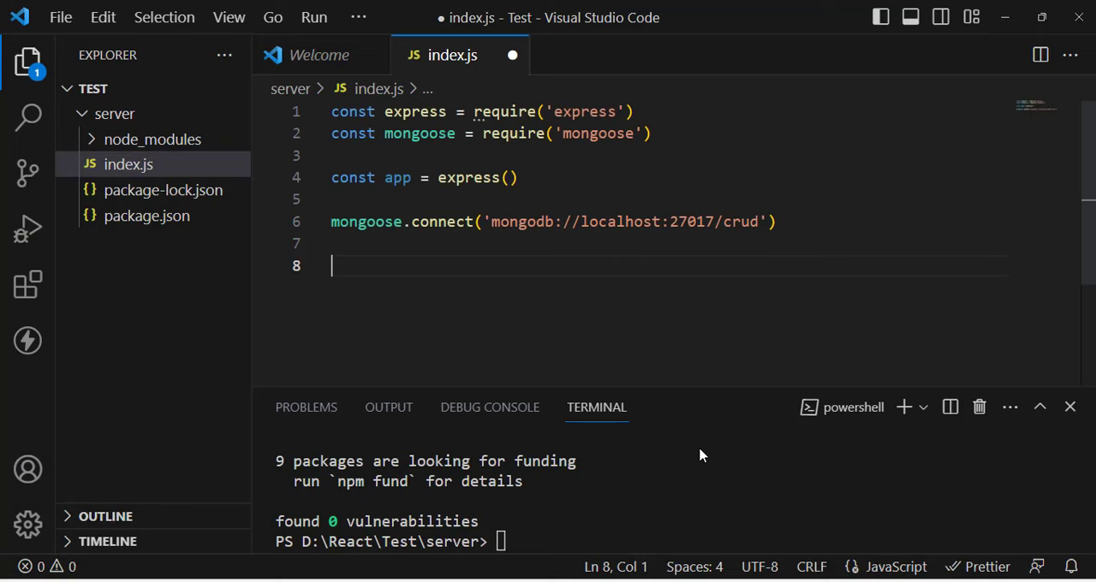
Step: Add app.listen(3001) with a console.log and an empty app.get("/getUsers") route, connecting via 127.0.0.1
text(app.listen(3001, () => {)
text(console.log("Server is Running)
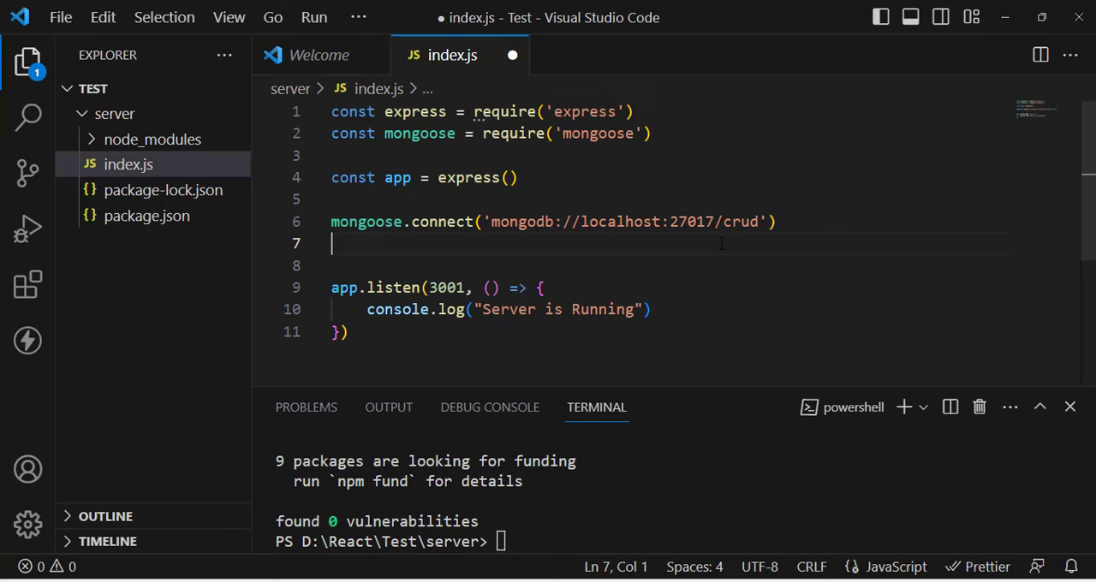
text(app.get(""))
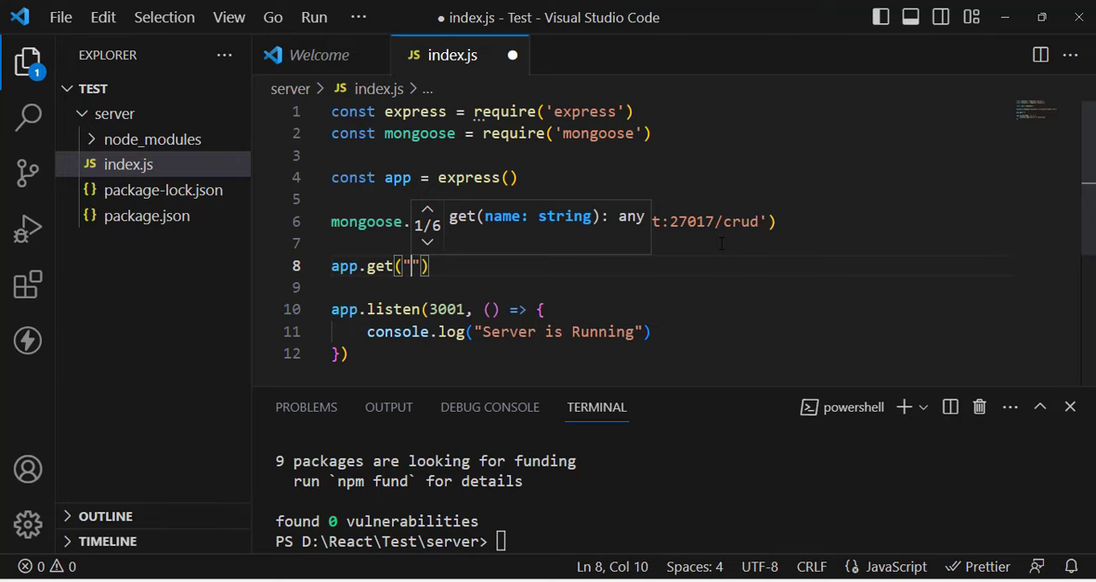
text(/getUsers", (req, res)
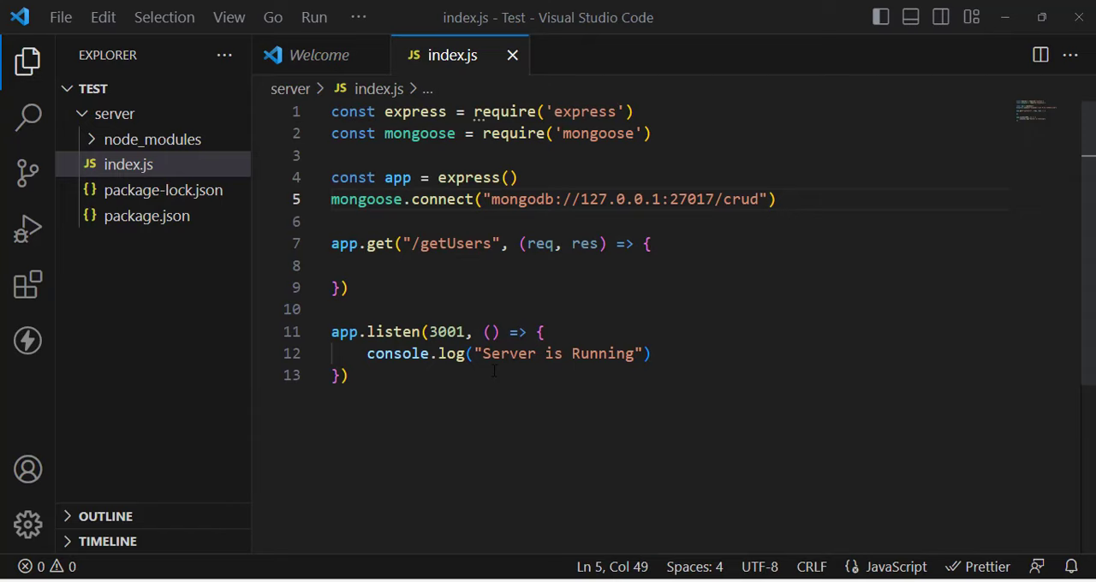
key(enter)
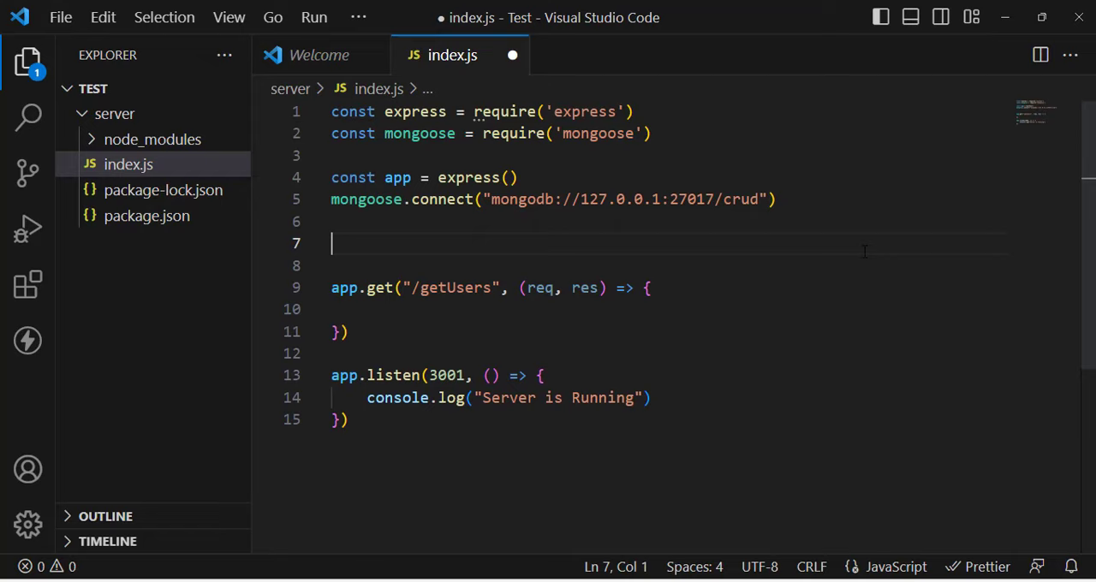
Step: Define UserSchema as a mongoose.Schema with name: String and age: Number
text(const UserSchema)
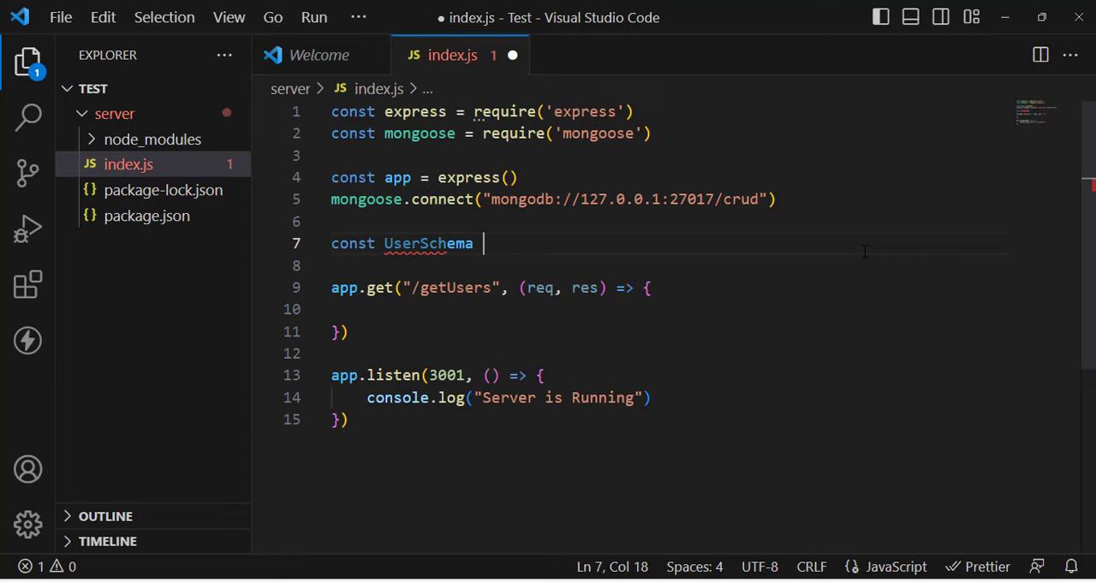
text(= mongoose.Schema({)
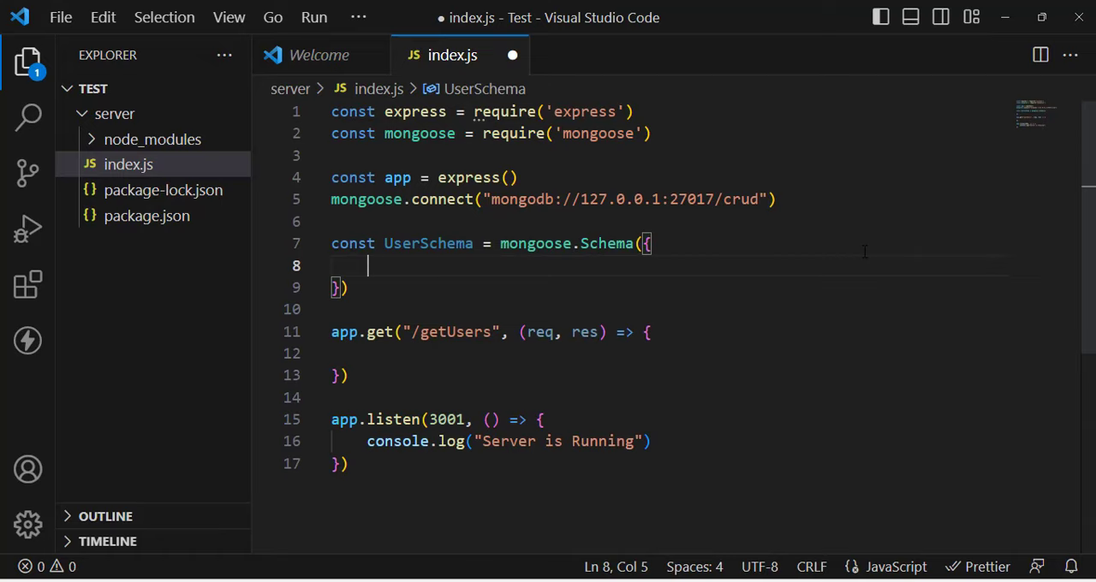
text(name: String,)
text(age: Number)
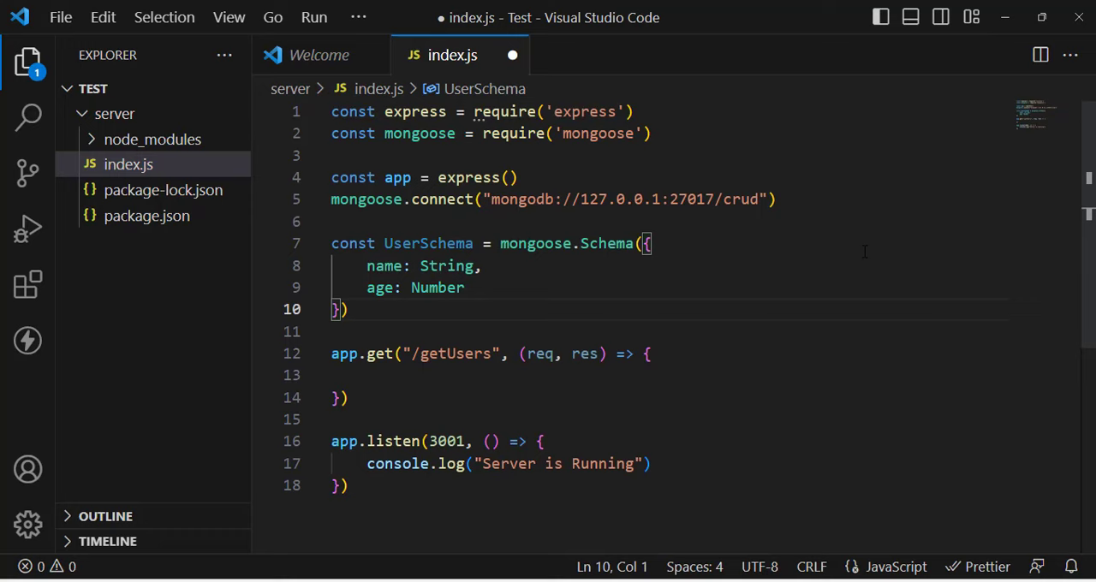
Step: Define UserModel as mongoose.model("users", UserSchema)
text(const UserModel =)
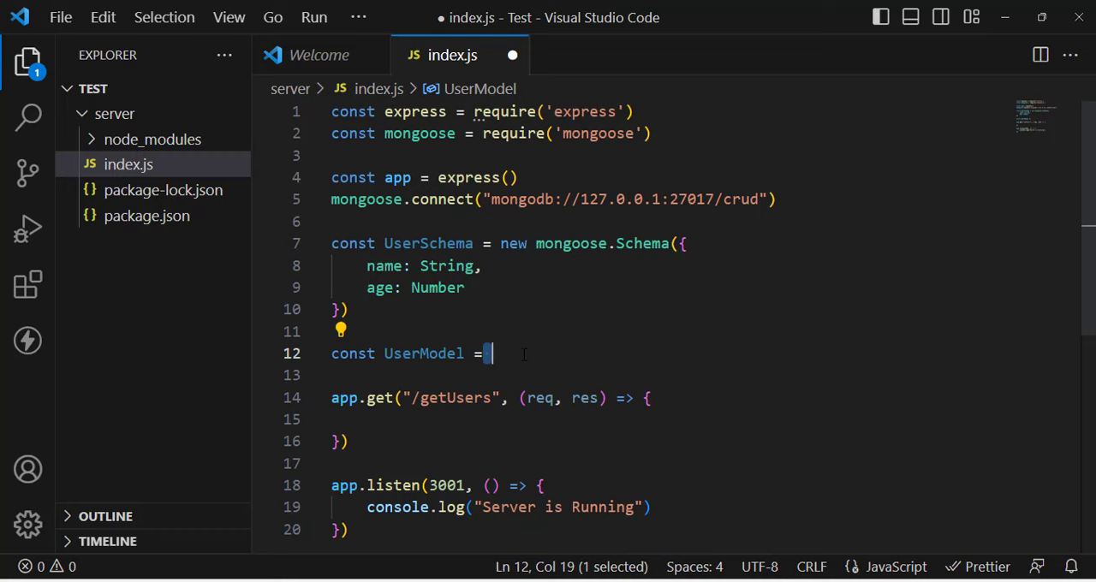
text(mongoose.model(""))
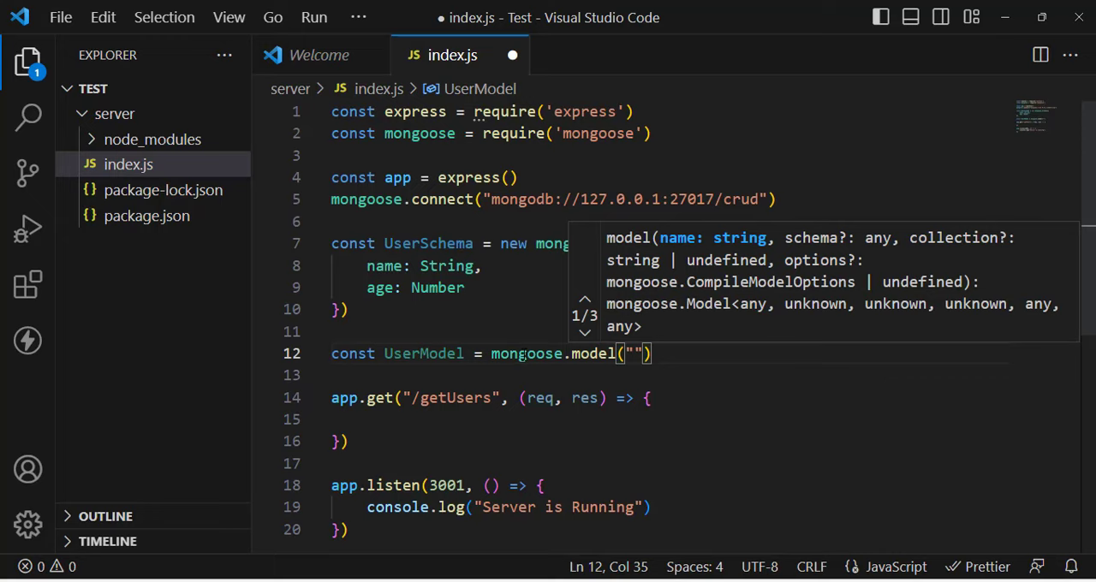
text(users", userSchema)
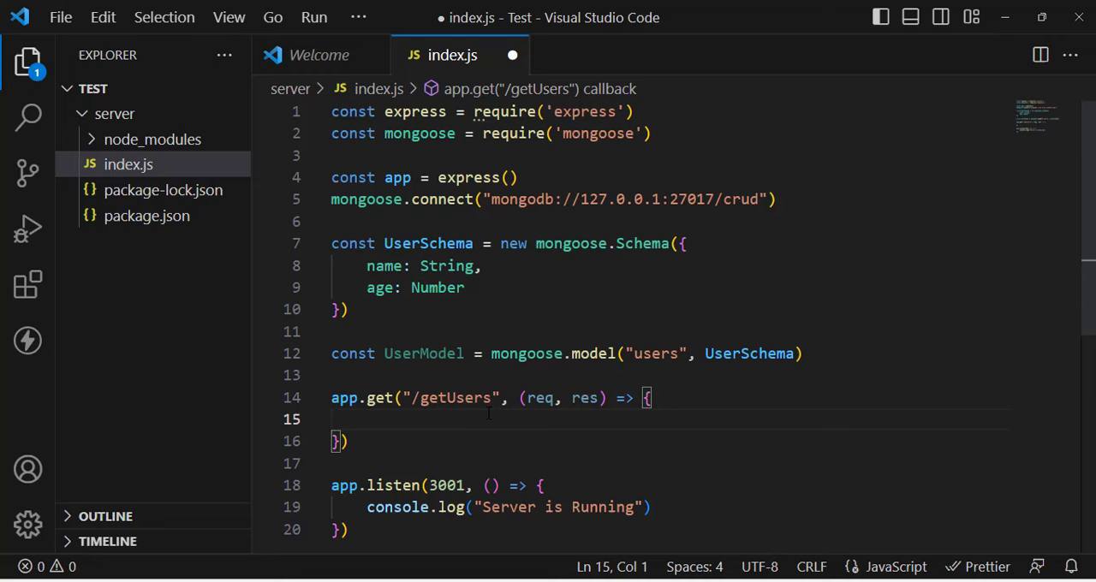
Step: Return res.json(UserModel.find()) from /getUsers and start the server with node index.js
text(UserModel.find()
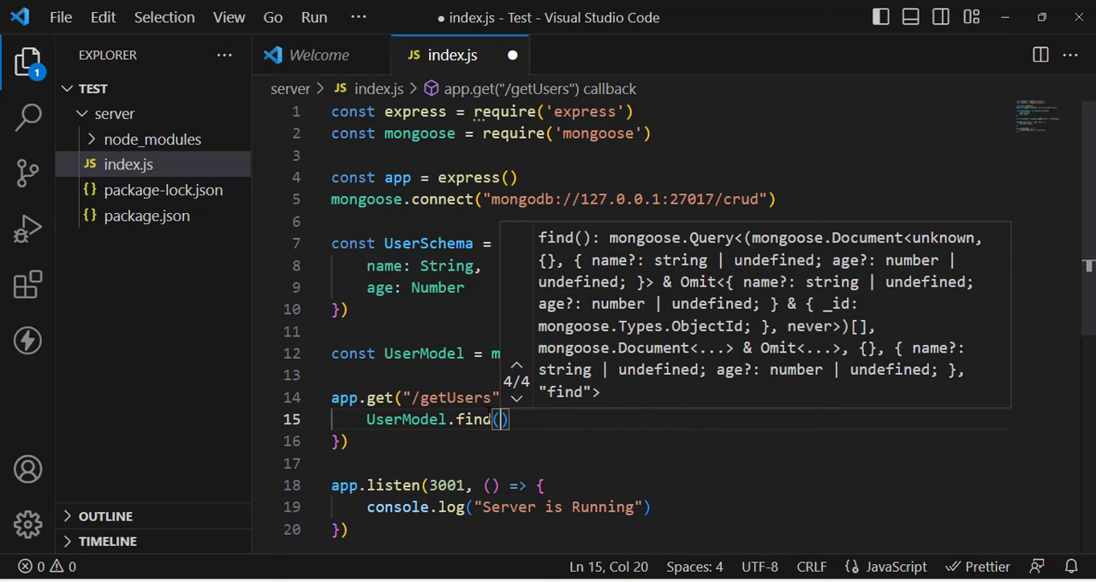
text(res.json()
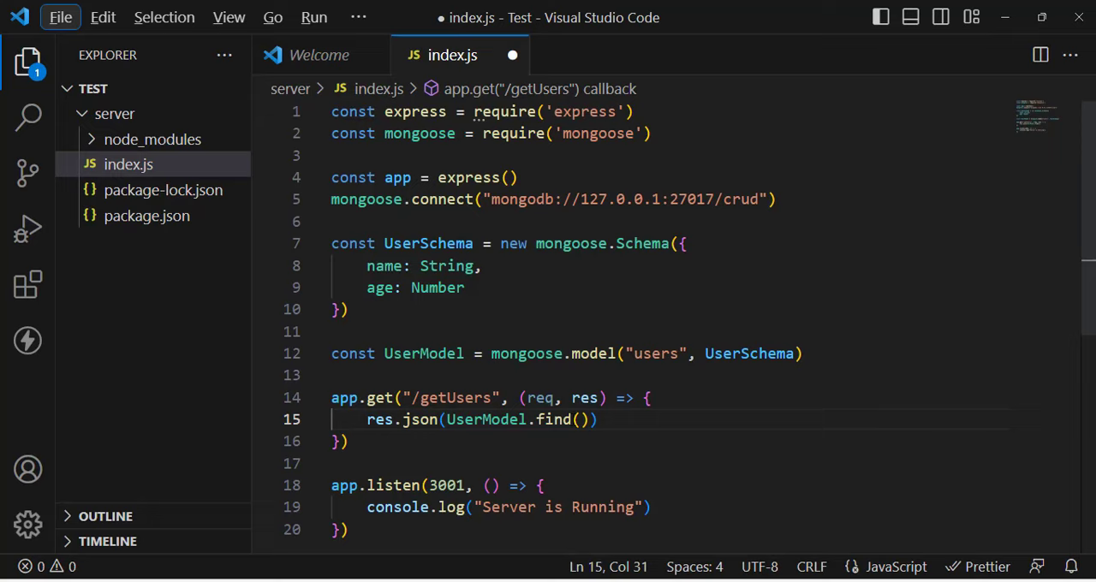
text(node inde)
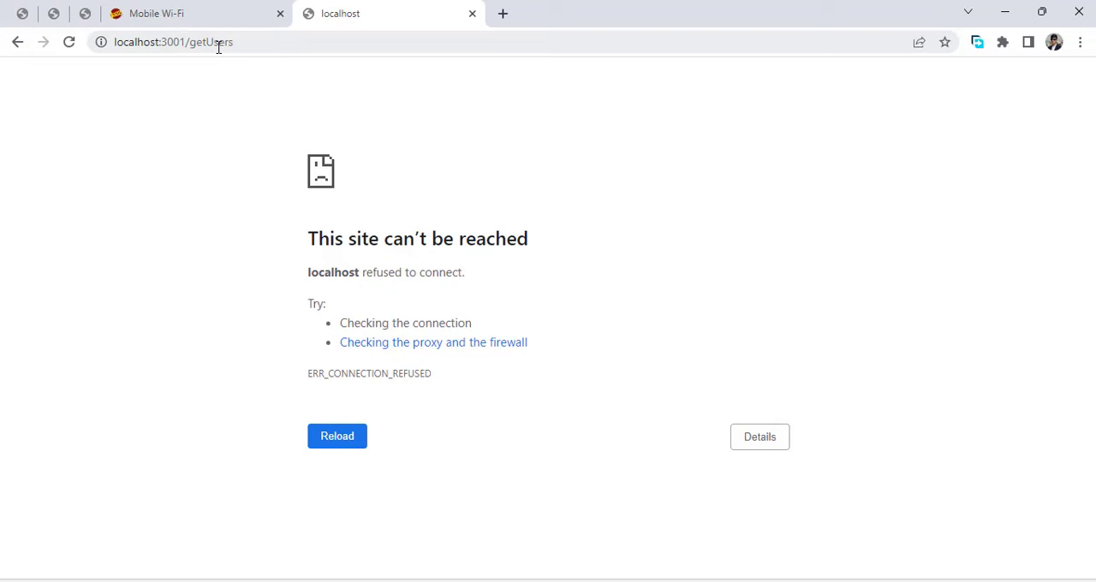
Step: Reload localhost:3001/getUsers in Chrome to see the circular-structure TypeError
click(336, 435)
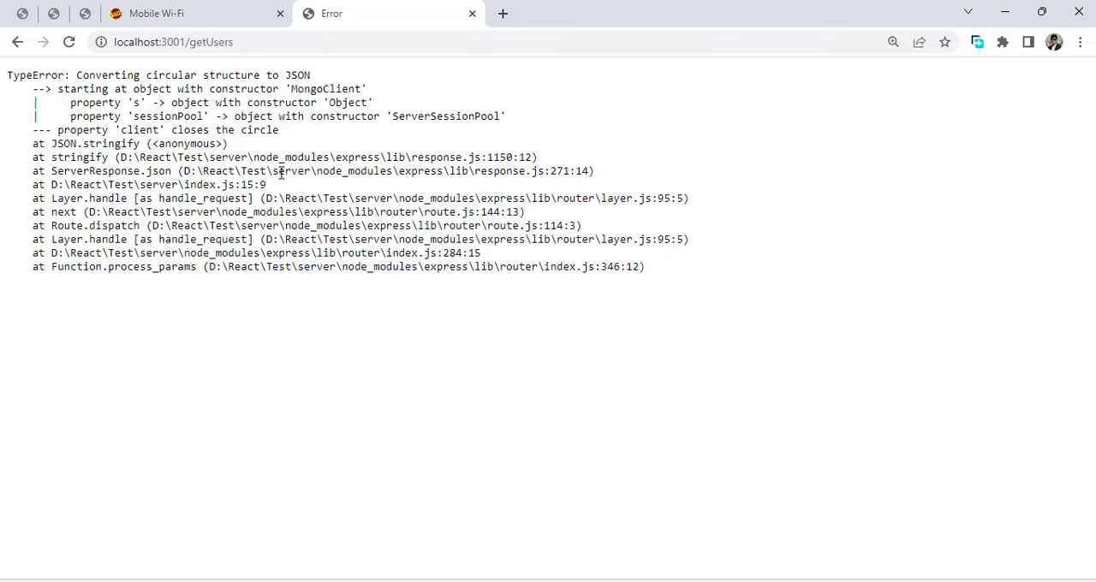
mouse_move(589, 539)
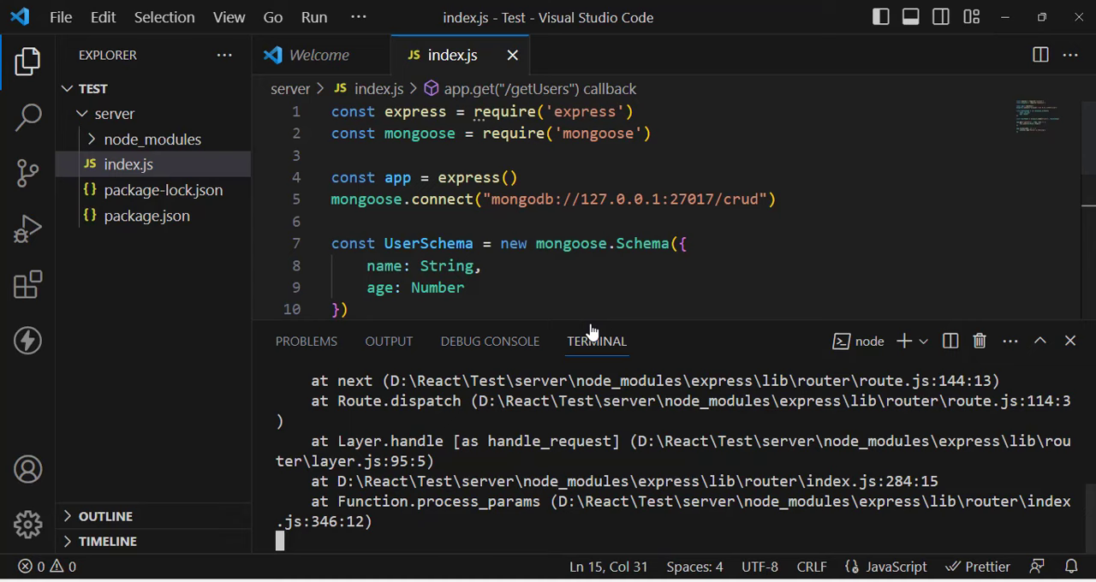
Step: Rewrite the route as UserModel.find({}).then(function(users) { res.json(users) }) and reload to get the record
click(1069, 341)
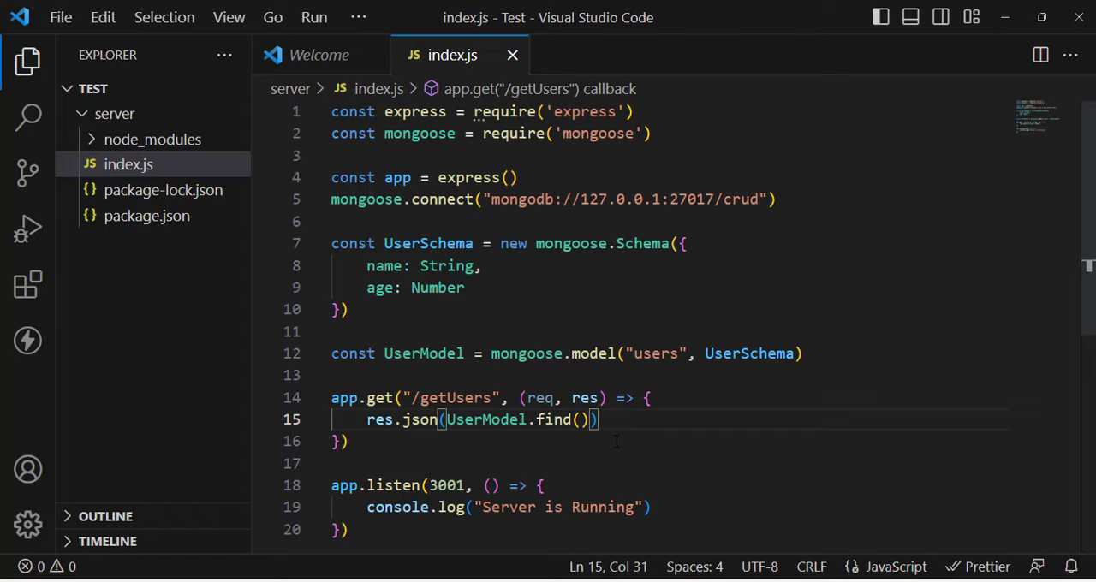
text({}).then)
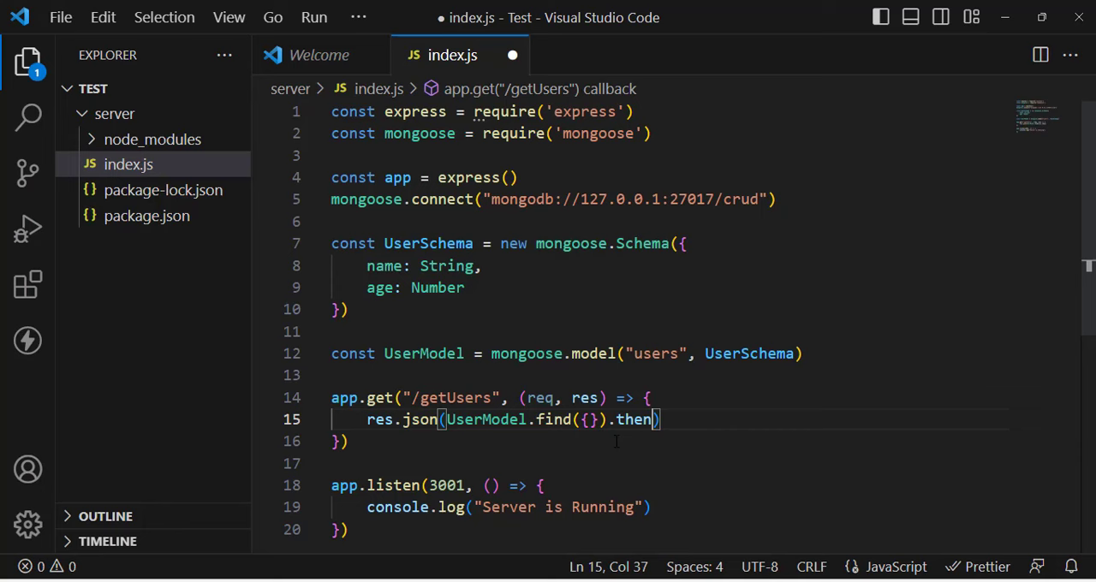
text((function(users) {)
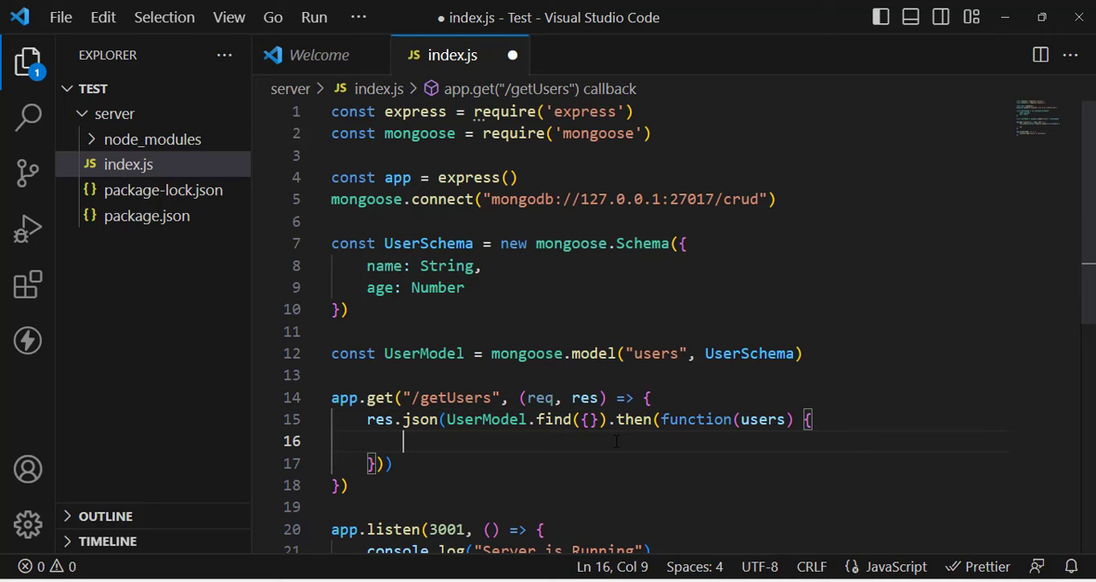
text(res.json(users))
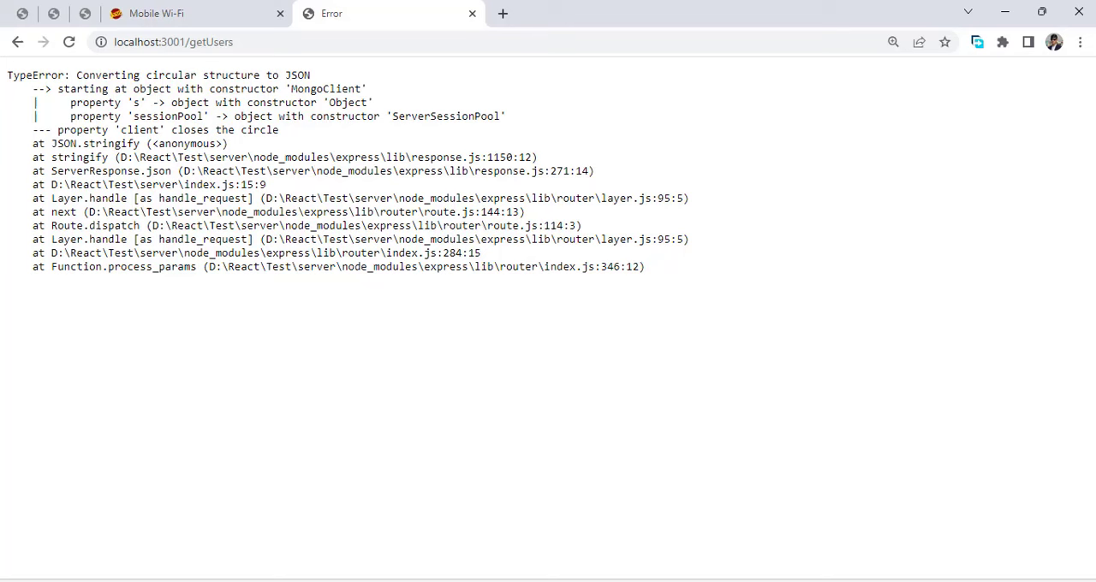
click(69, 41)
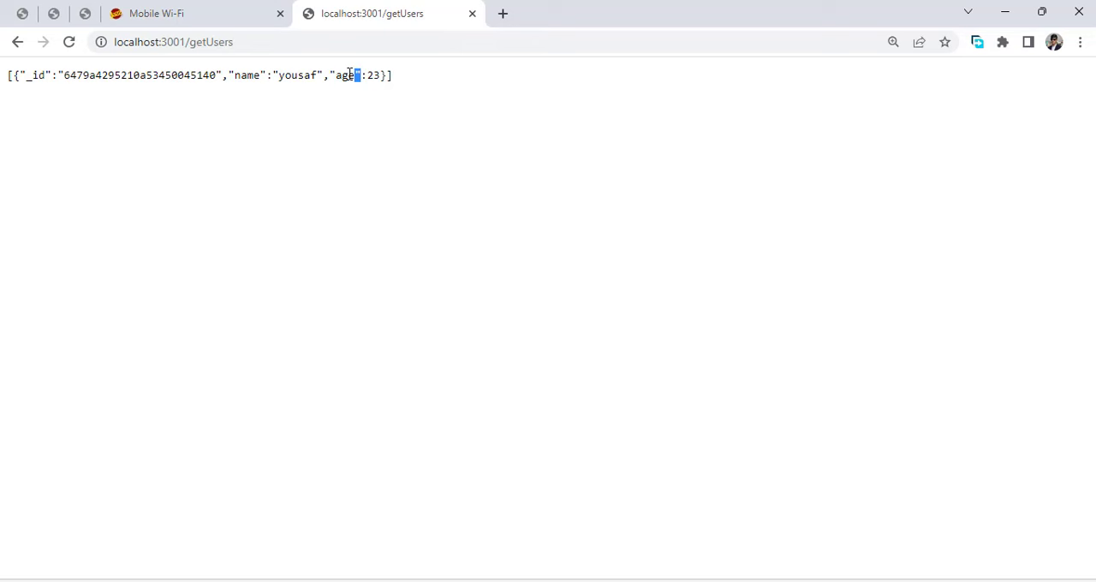